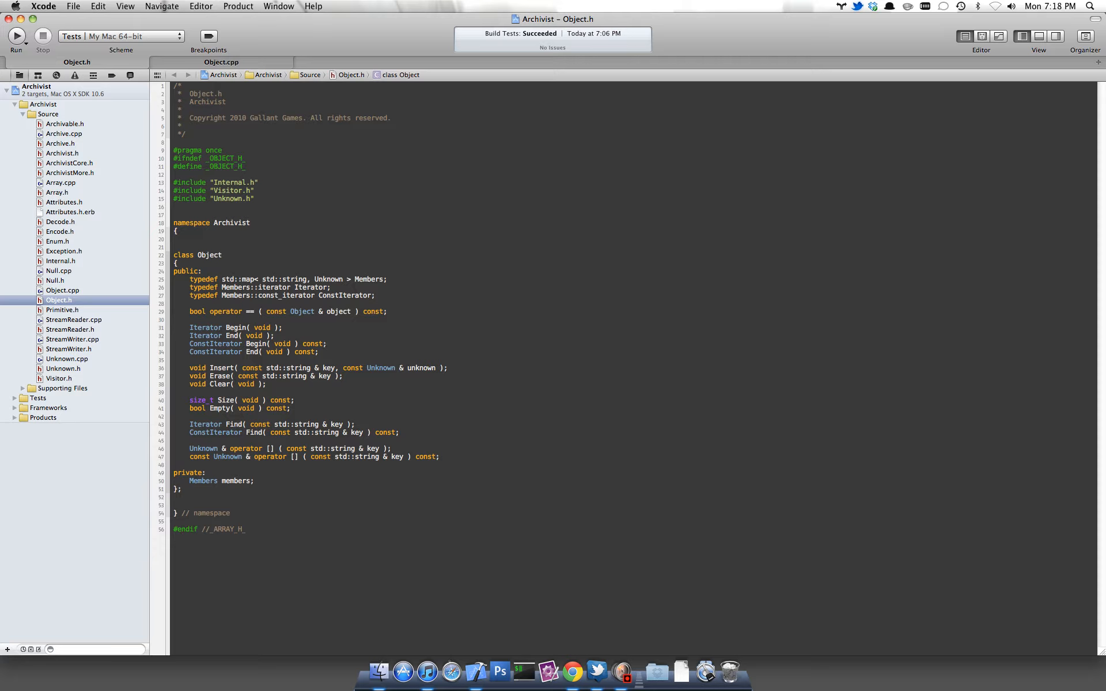
Reveal the debug area with variables and console below the Object.h editor.
click(326, 343)
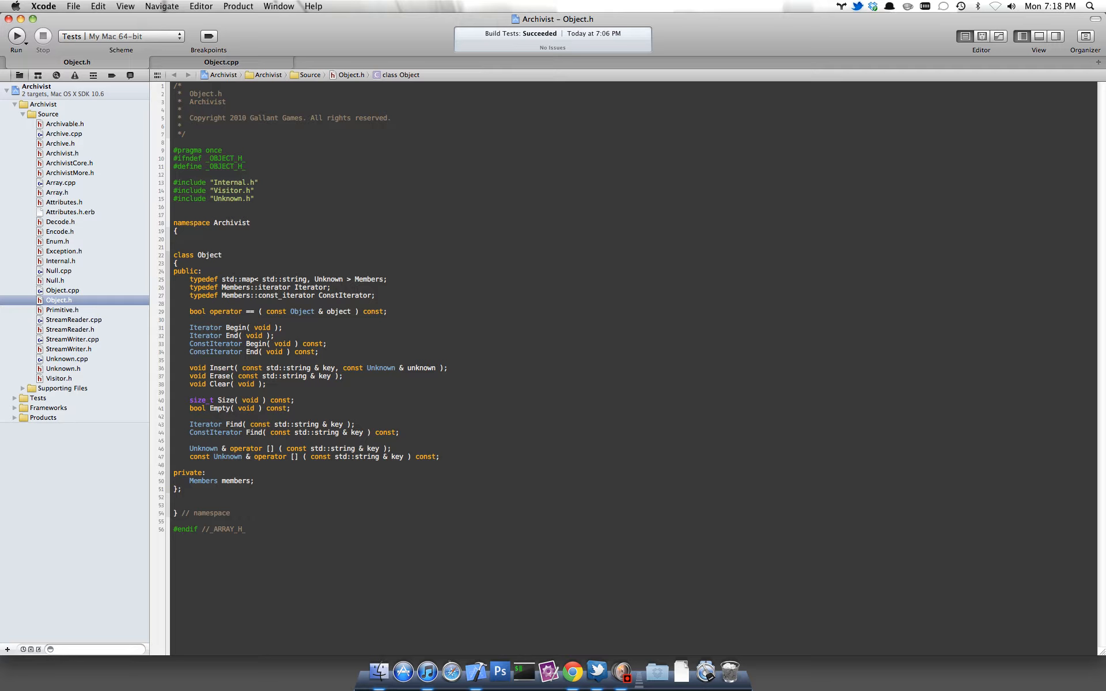
click(326, 343)
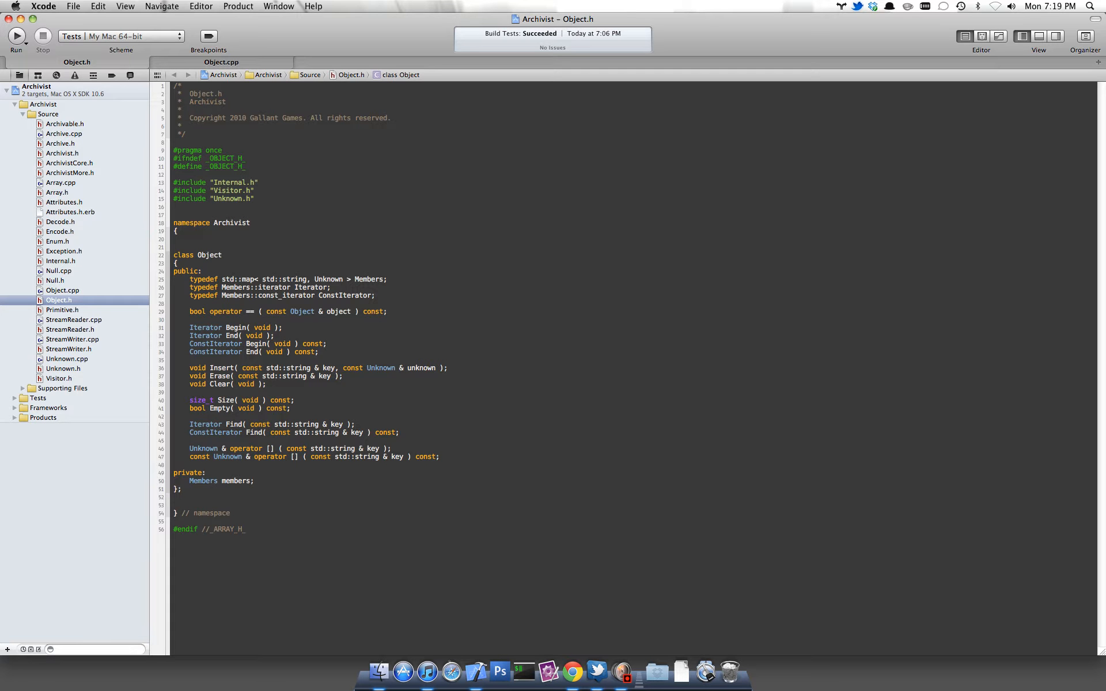
click(327, 343)
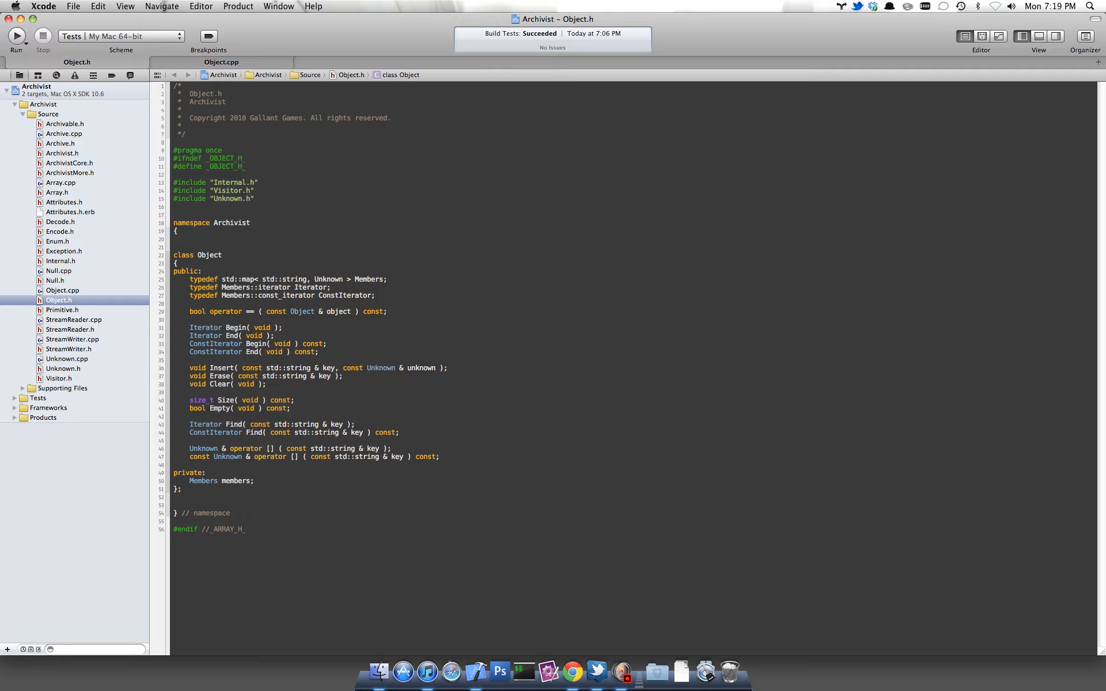
click(326, 343)
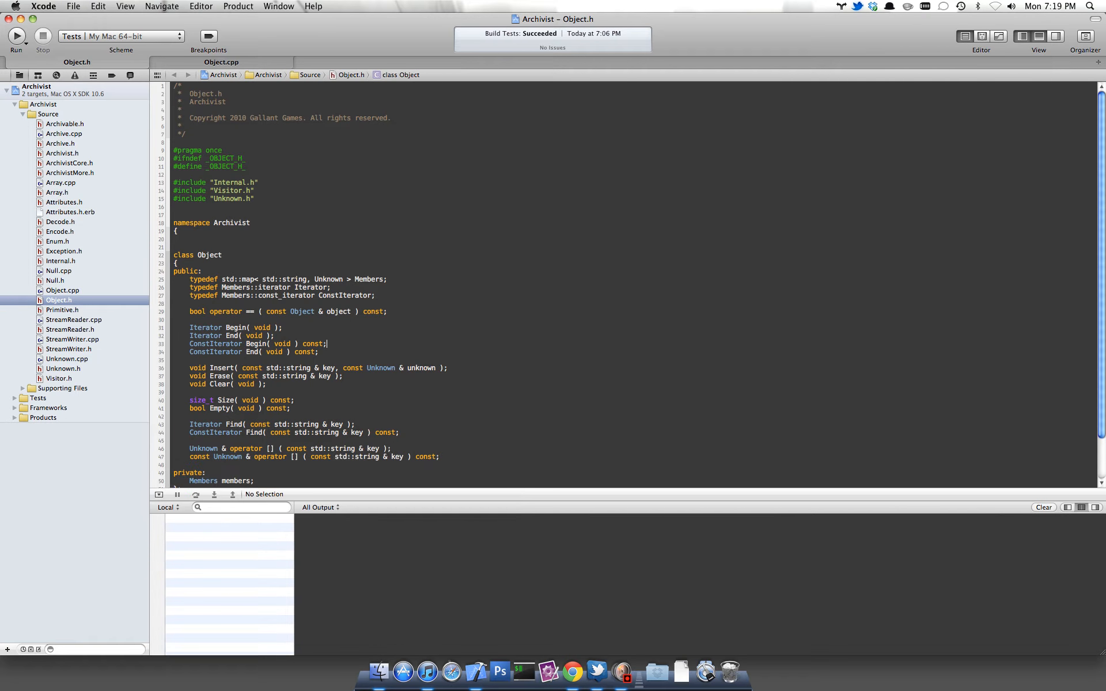
View the Build Tests log (Build succeeded), then return to the Project Navigator.
scroll(down, 3)
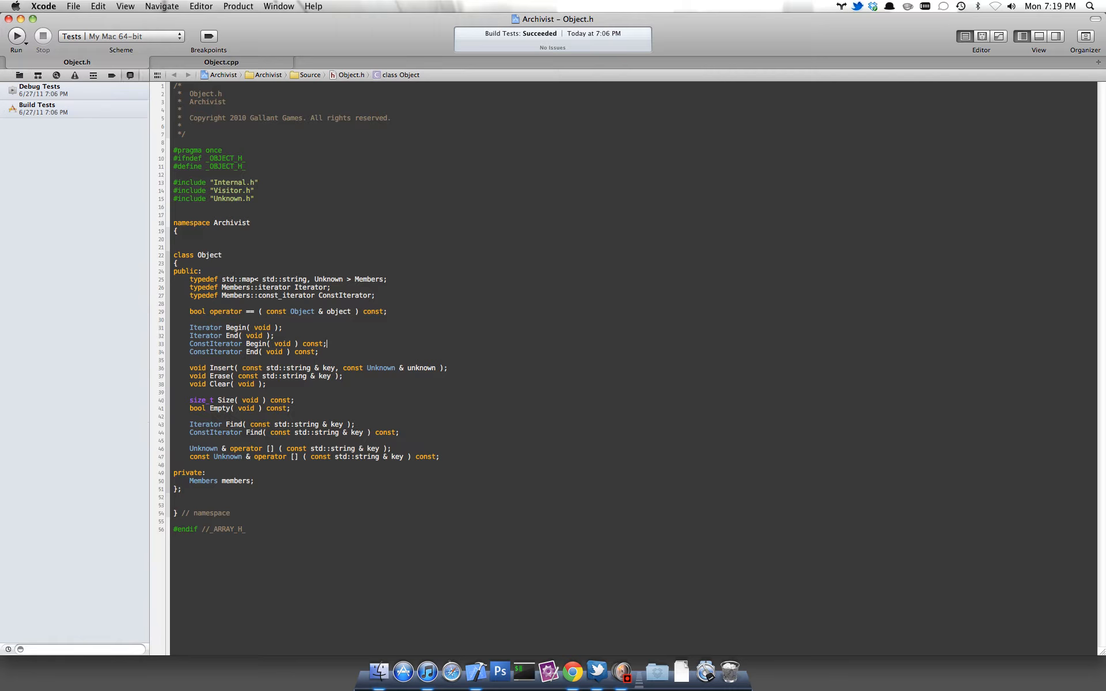
click(37, 109)
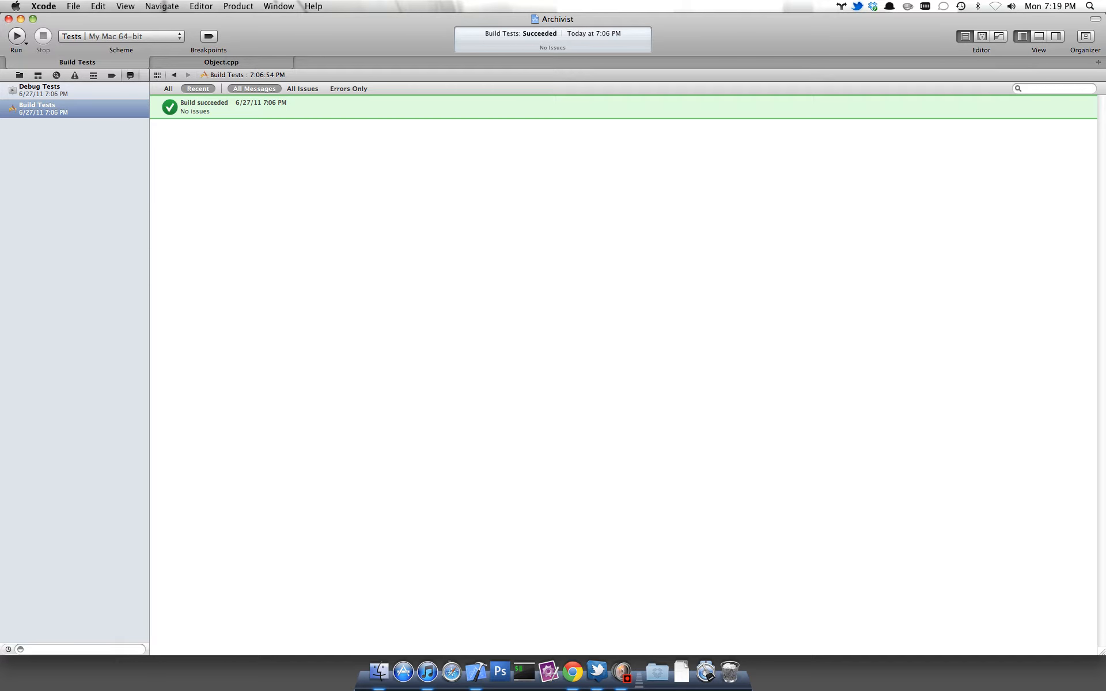
mouse_move(130, 76)
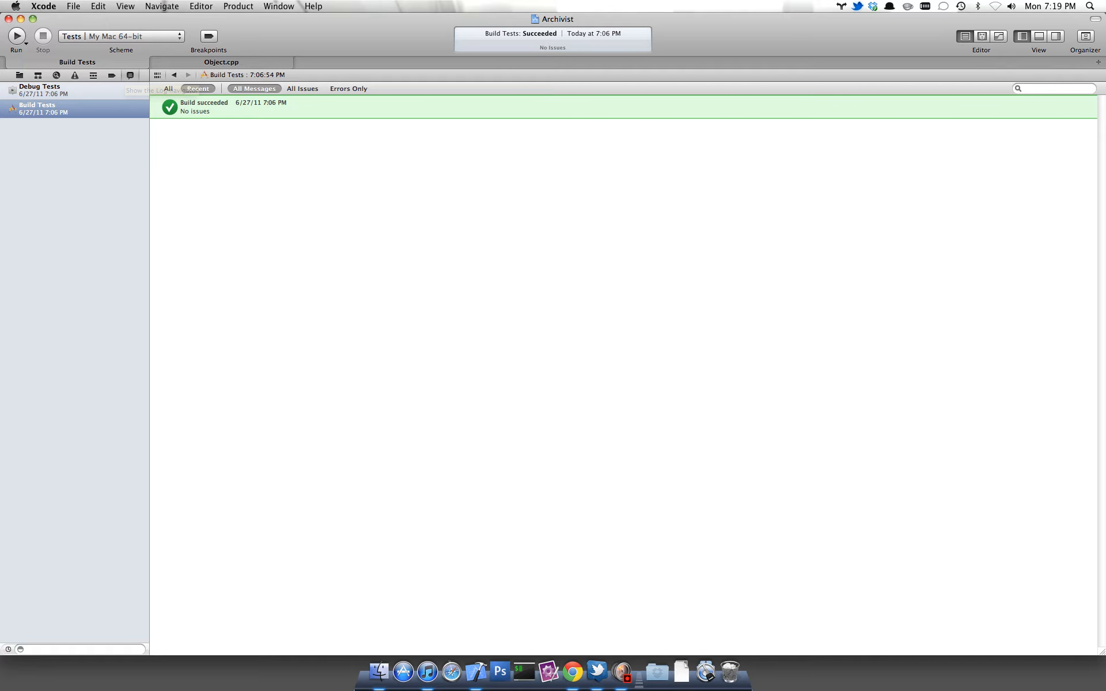
click(20, 75)
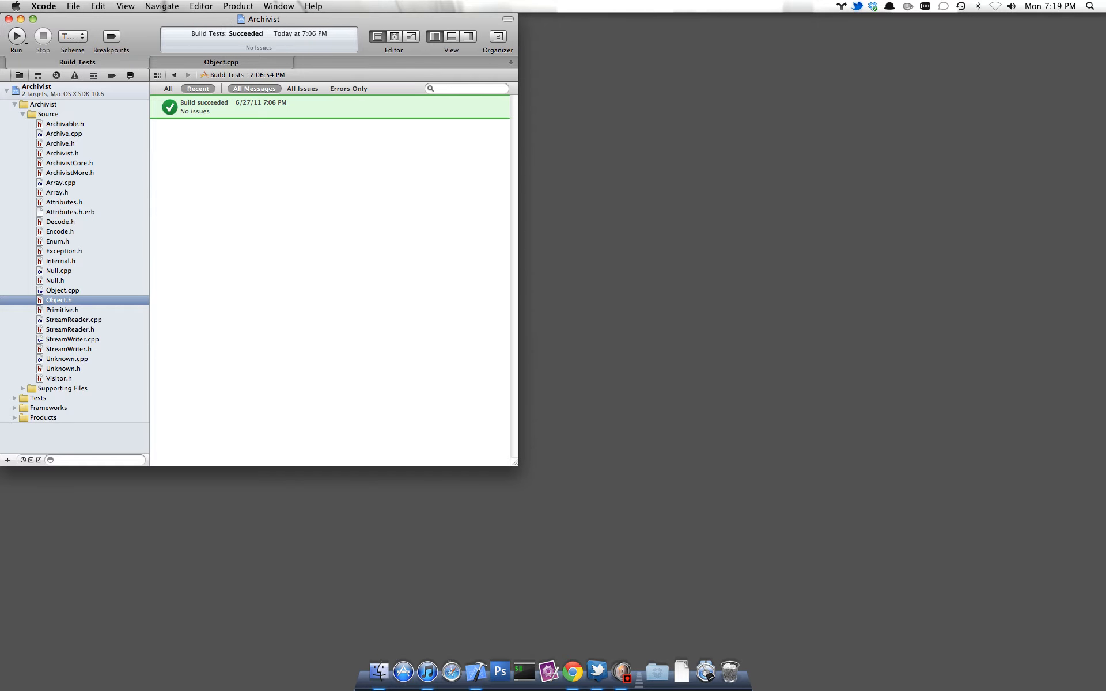
Create a second project window with its tab named Build and toolbar/tab bar hidden.
click(73, 6)
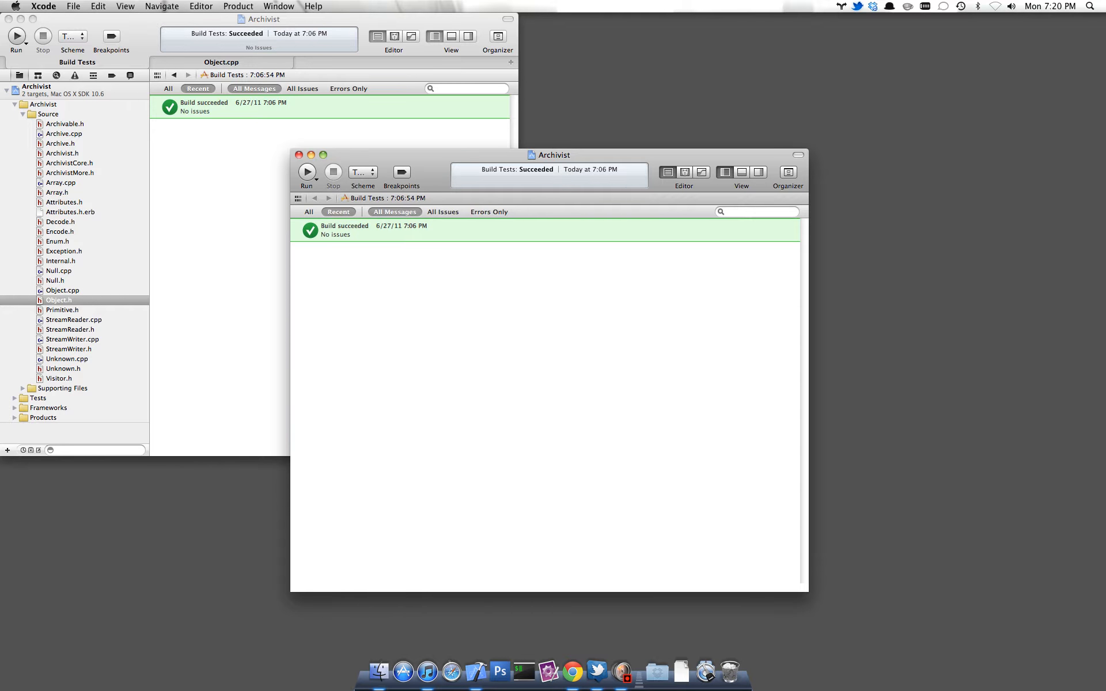
click(126, 6)
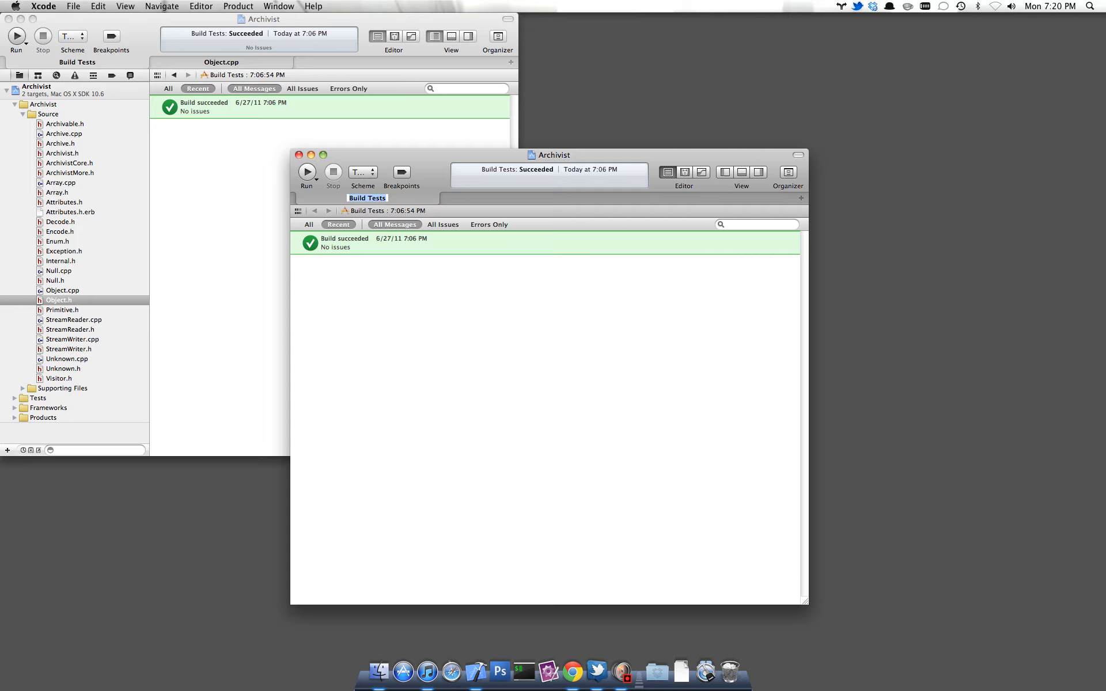
click(366, 197)
text(Build)
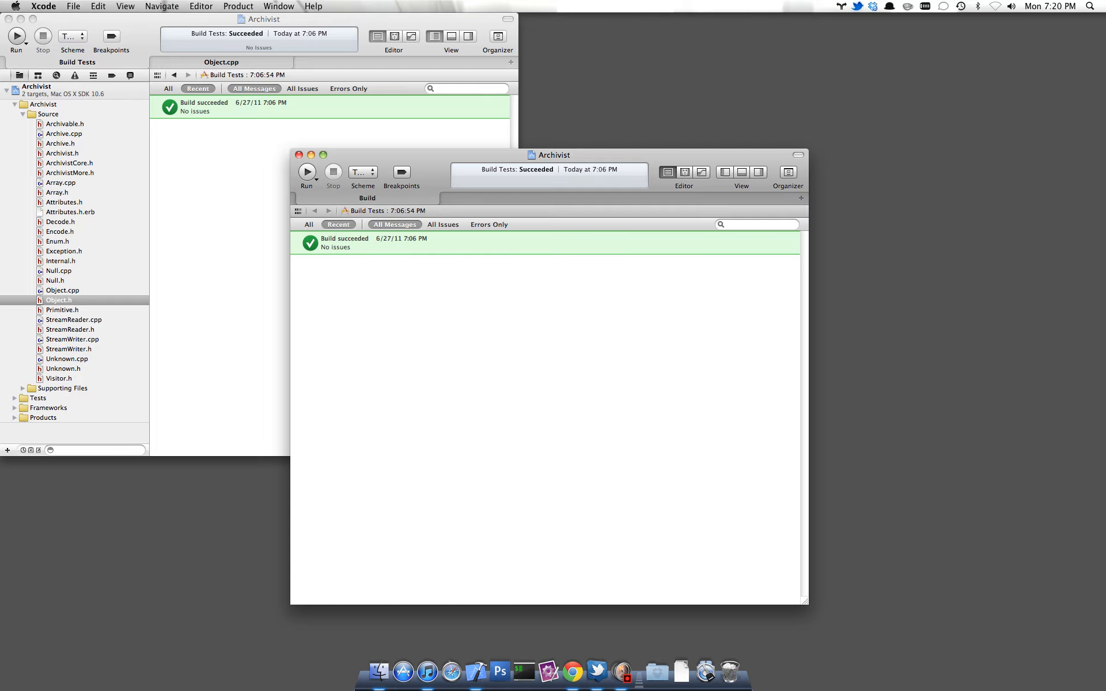
click(126, 5)
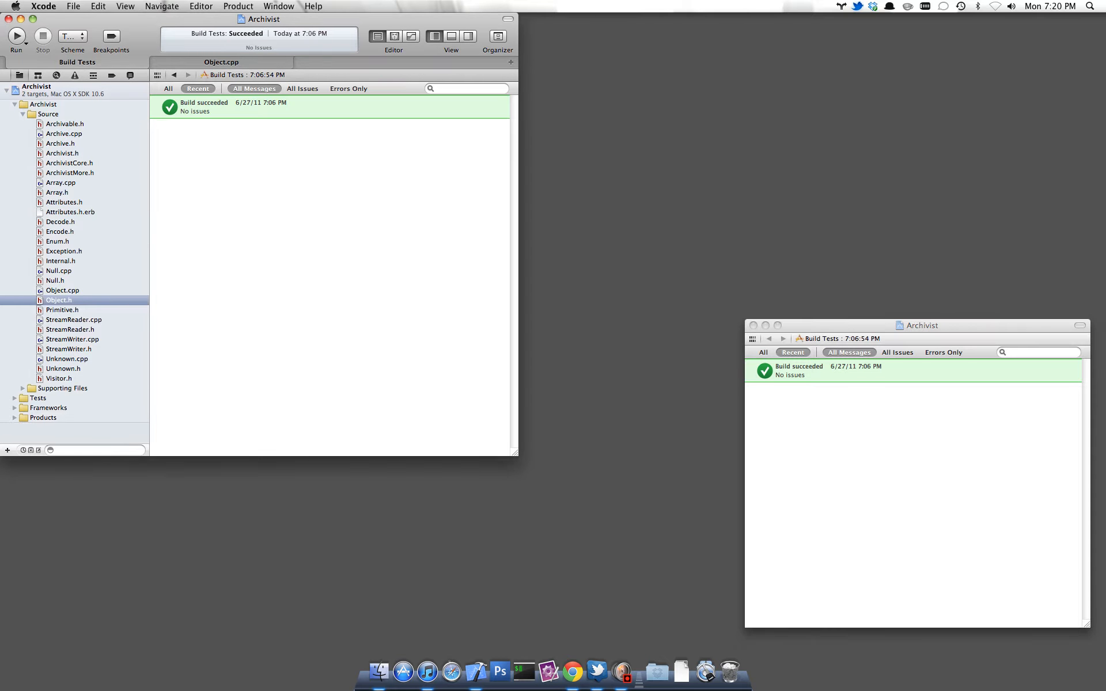
Create a third project window named Console showing only the console output.
click(73, 5)
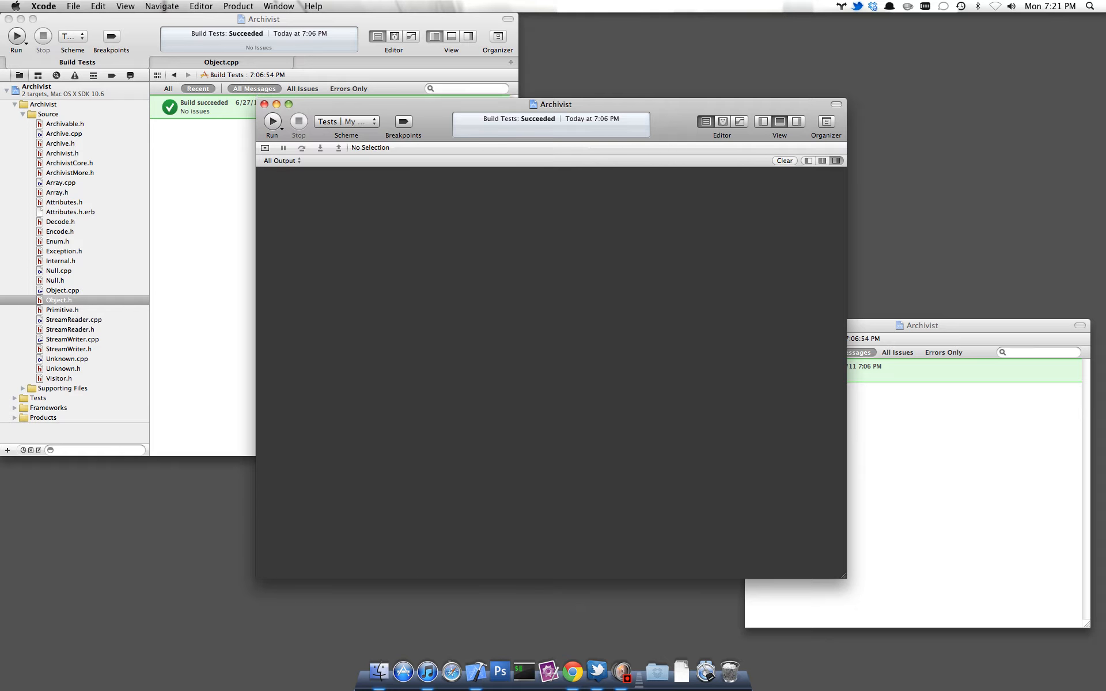
click(124, 6)
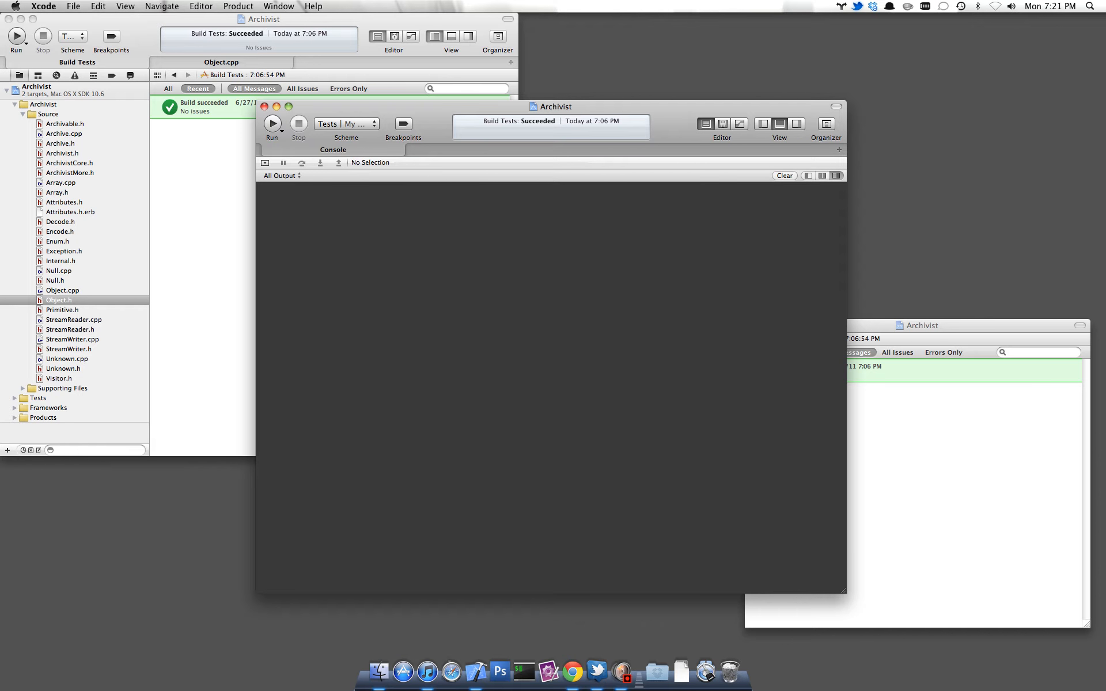
click(124, 6)
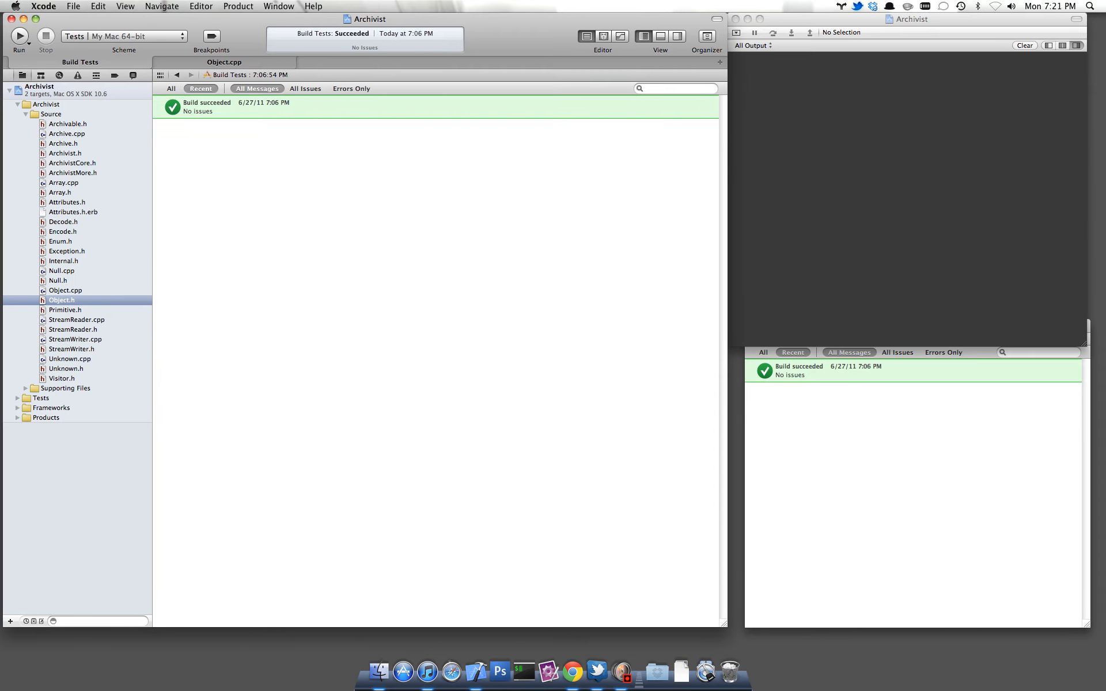
In Behaviors, make Build starts show the Build tab and navigate to the current log.
click(72, 6)
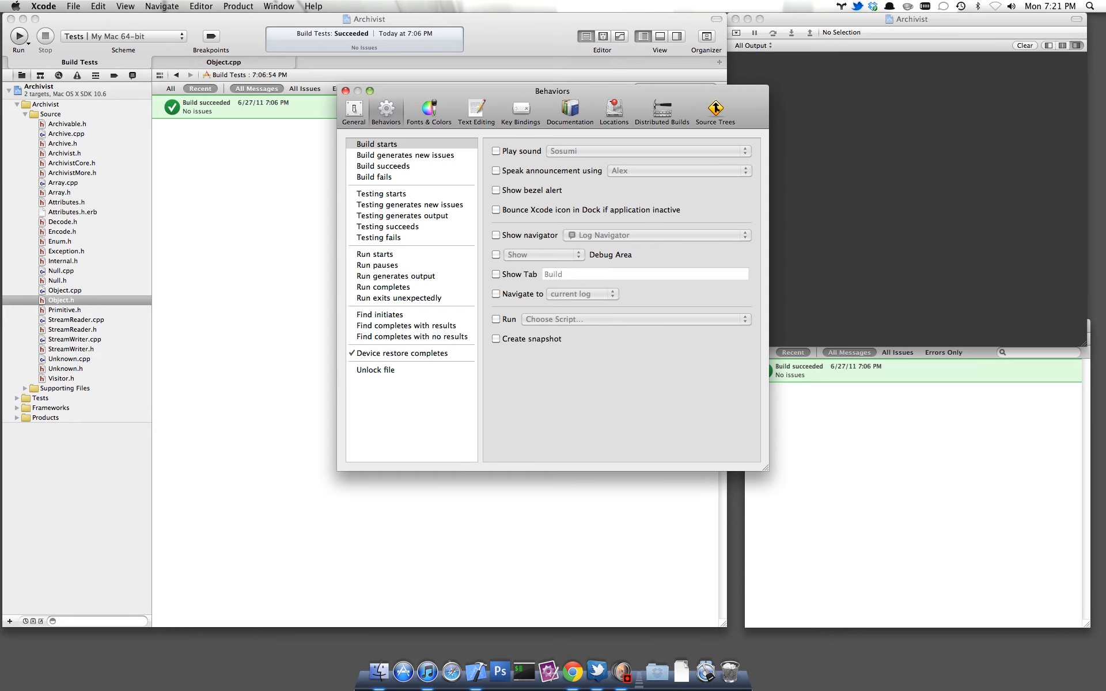
click(377, 144)
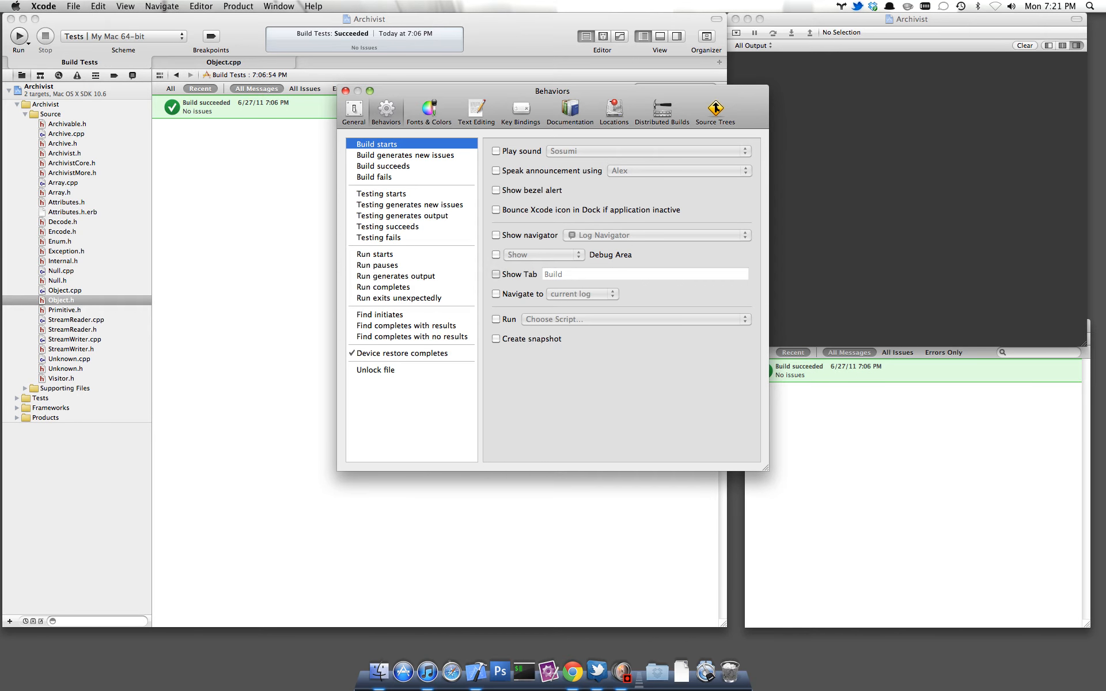
click(495, 275)
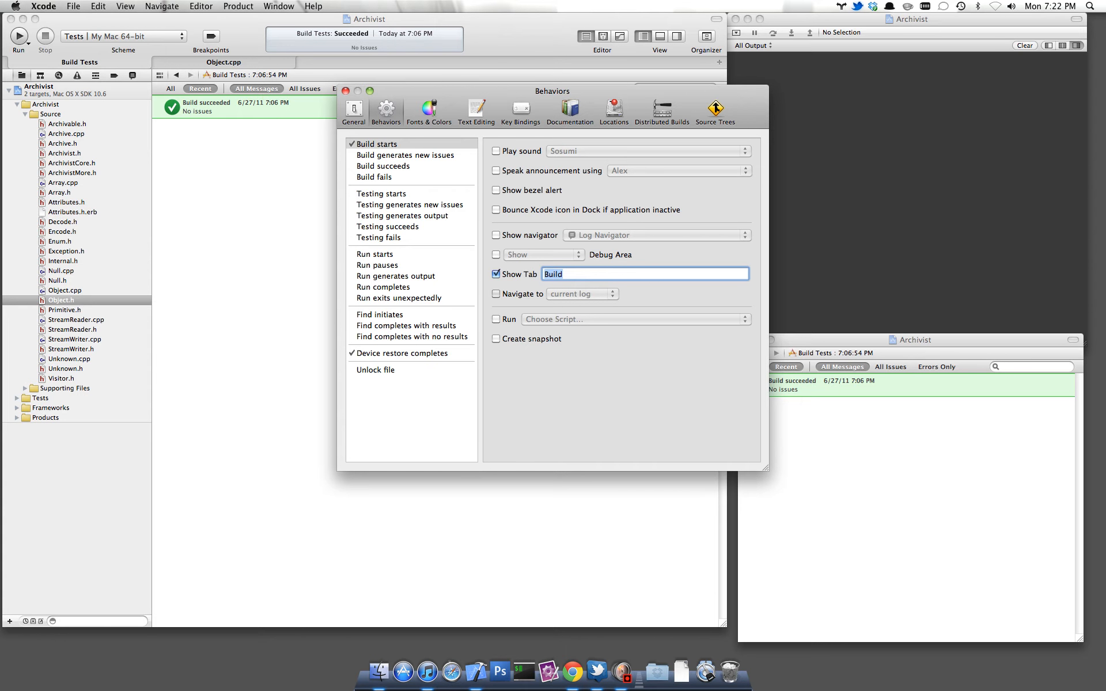
click(496, 294)
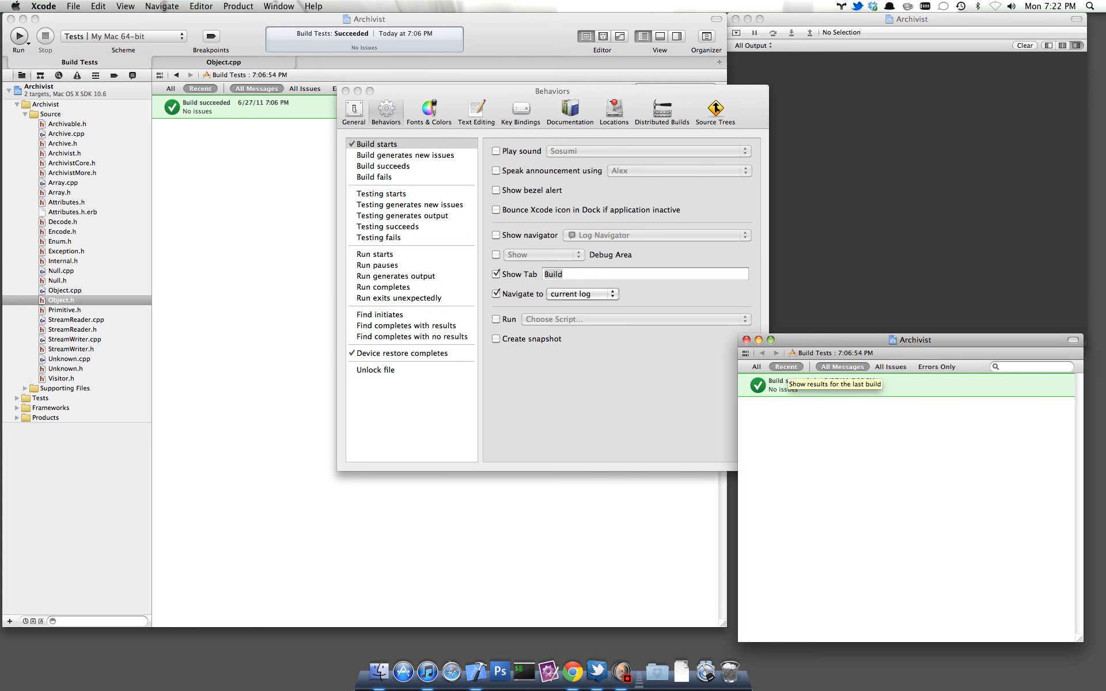
mouse_move(841, 367)
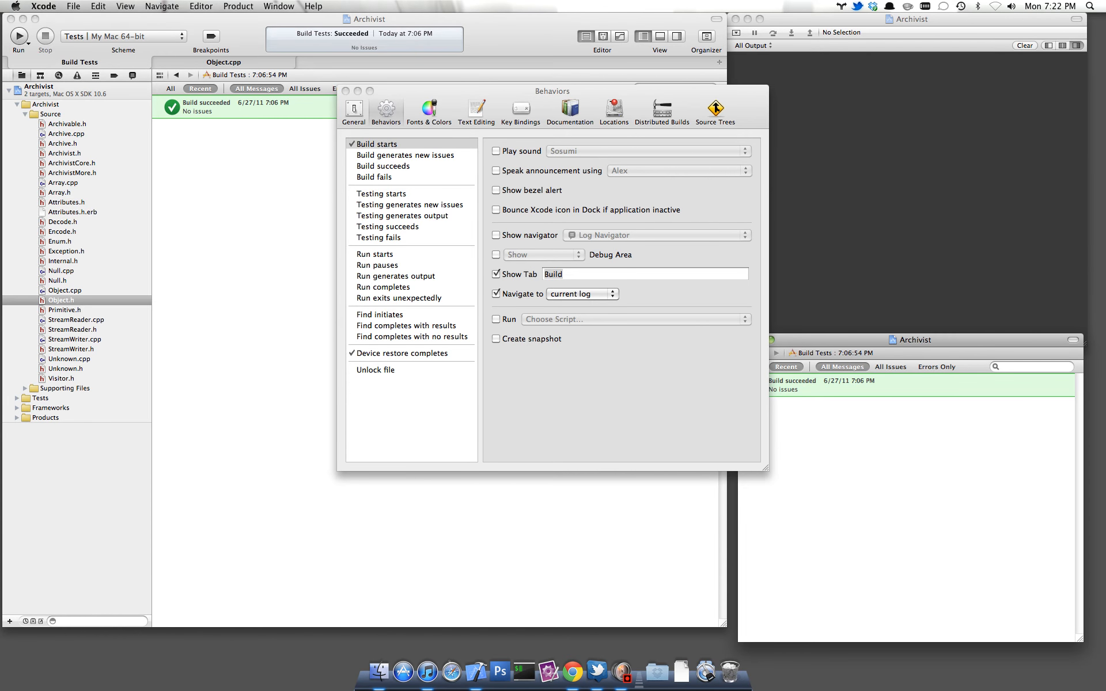
Make Run starts show the Console tab, then close the Preferences window.
click(375, 253)
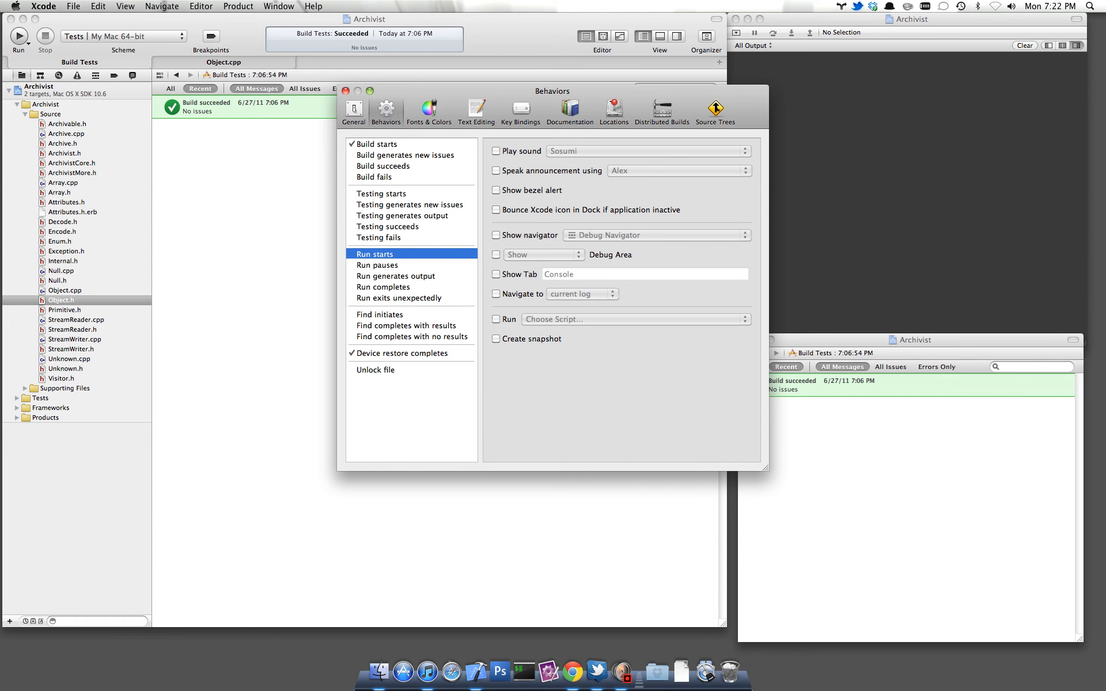
click(496, 274)
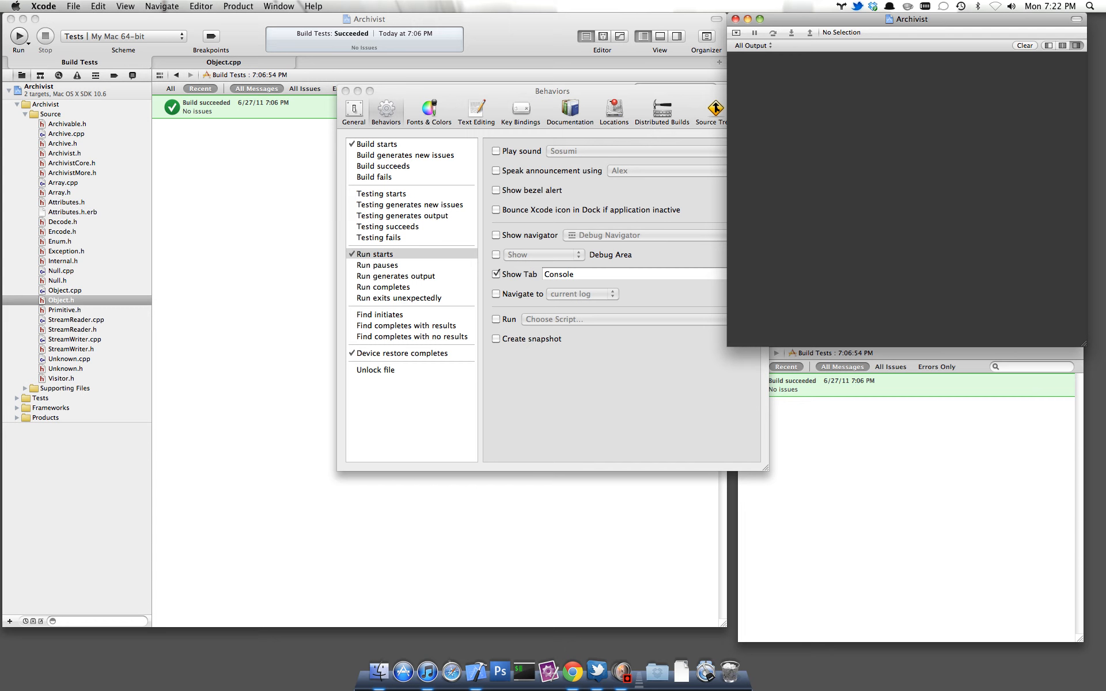
click(378, 254)
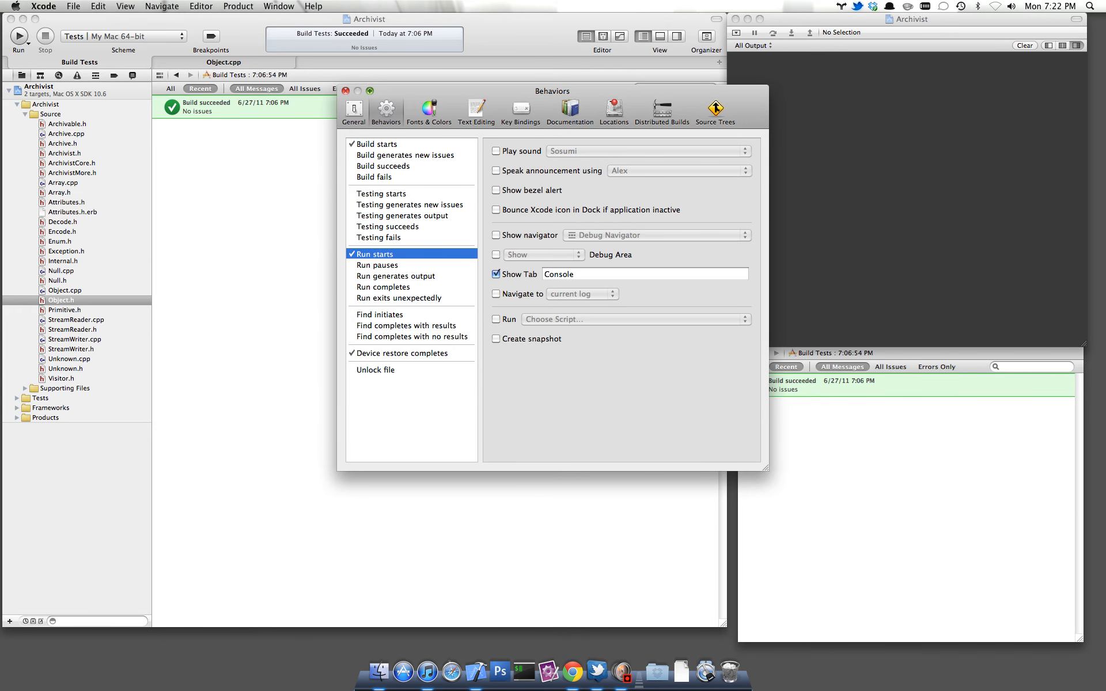
click(345, 89)
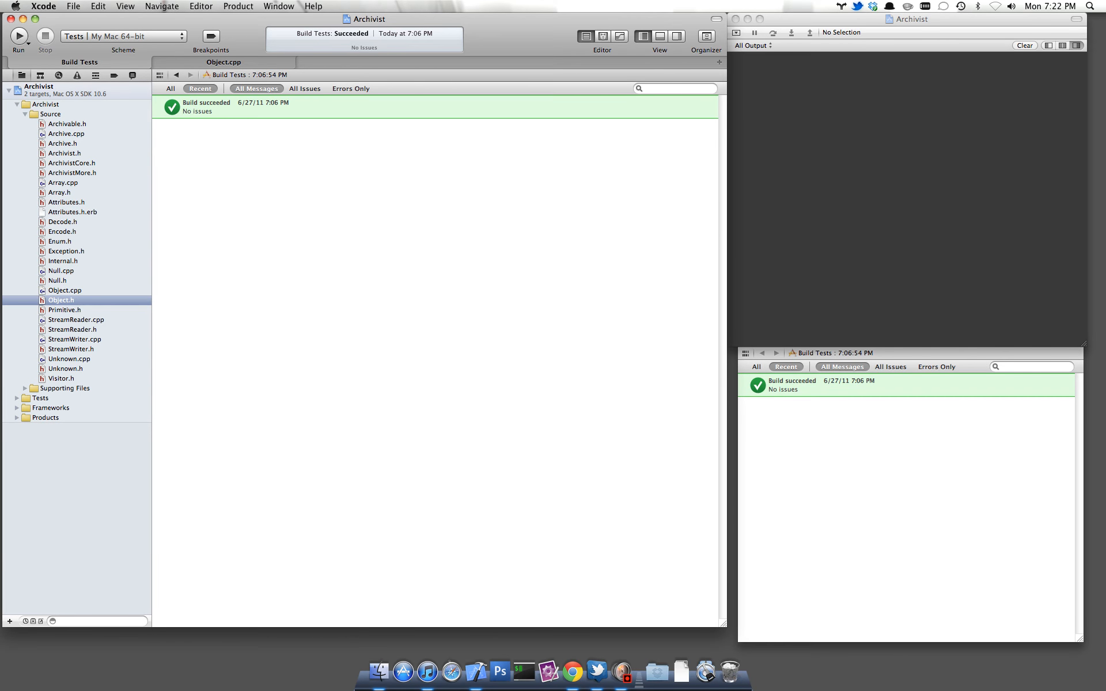
Clean the Tests scheme's build products via Product > Clean.
click(237, 6)
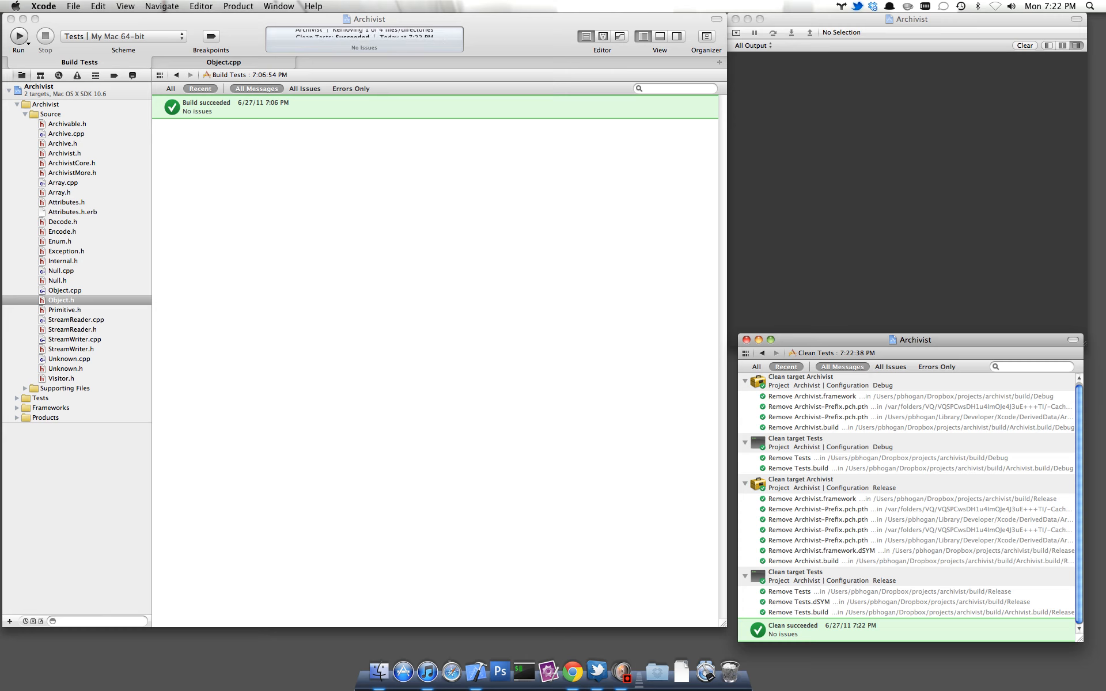
click(239, 6)
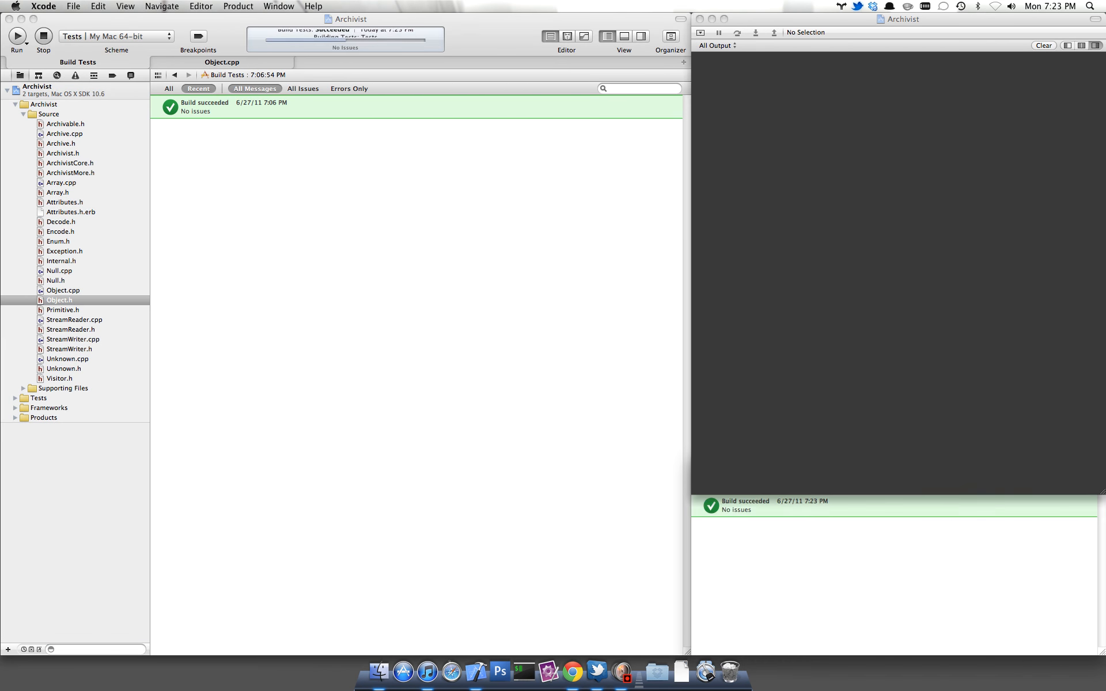
Bring the console window forward to see the 49 tests passed output.
click(16, 35)
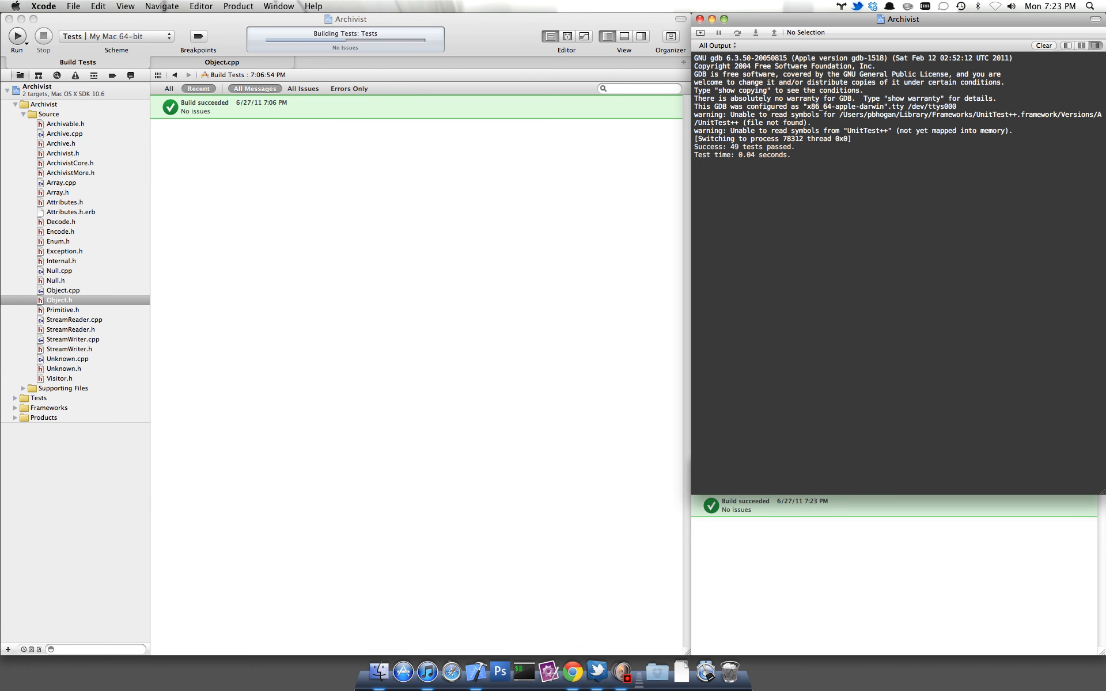